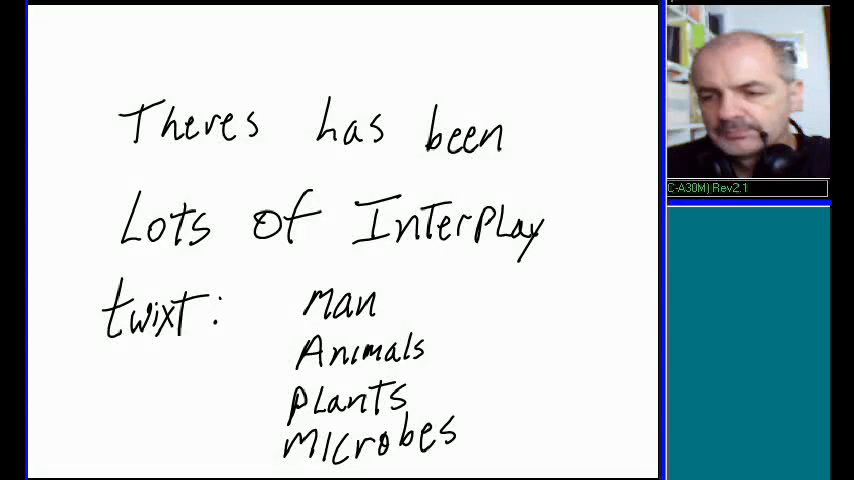
mouse_move(600, 280)
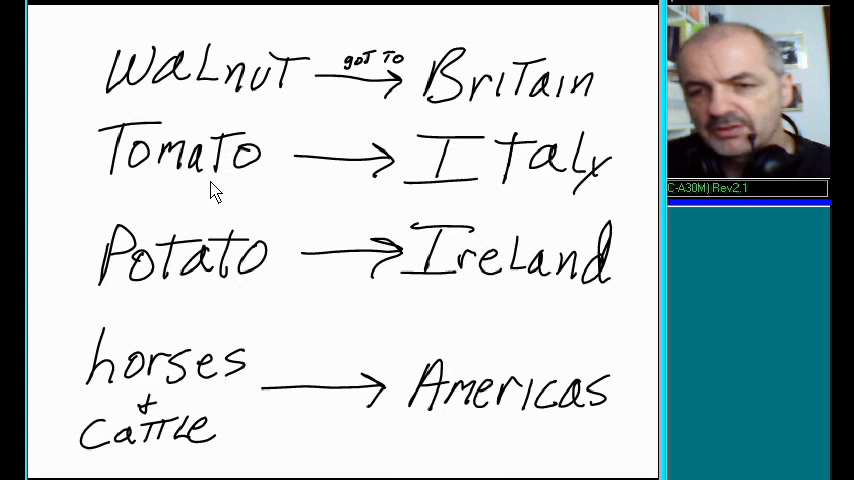
mouse_move(504, 452)
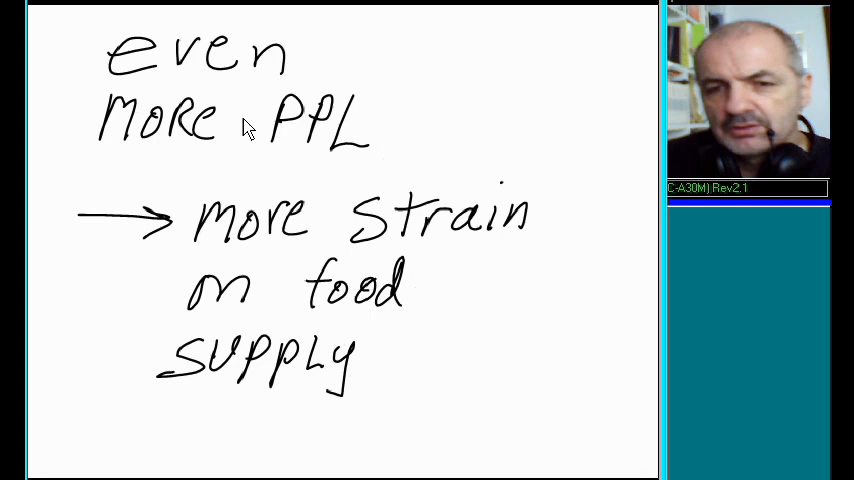
mouse_move(376, 392)
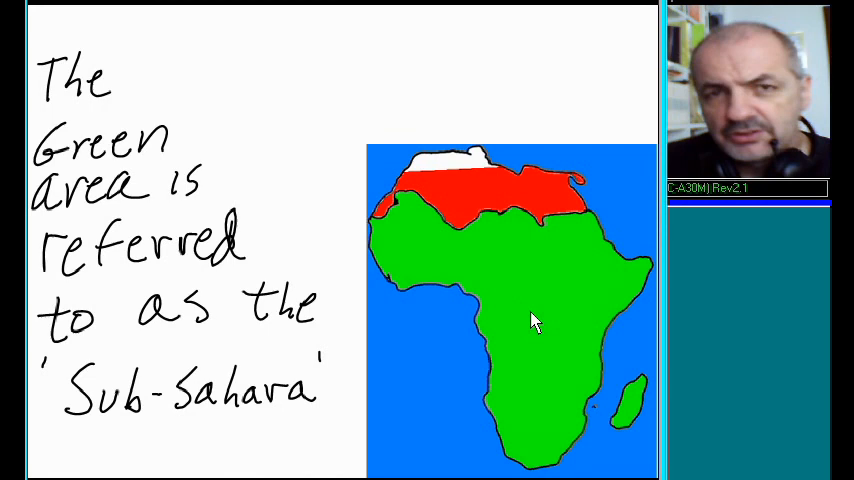
mouse_move(624, 416)
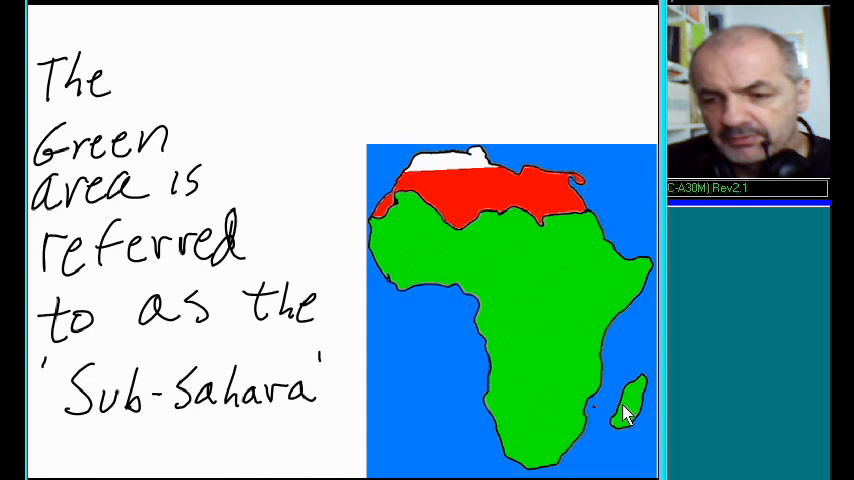